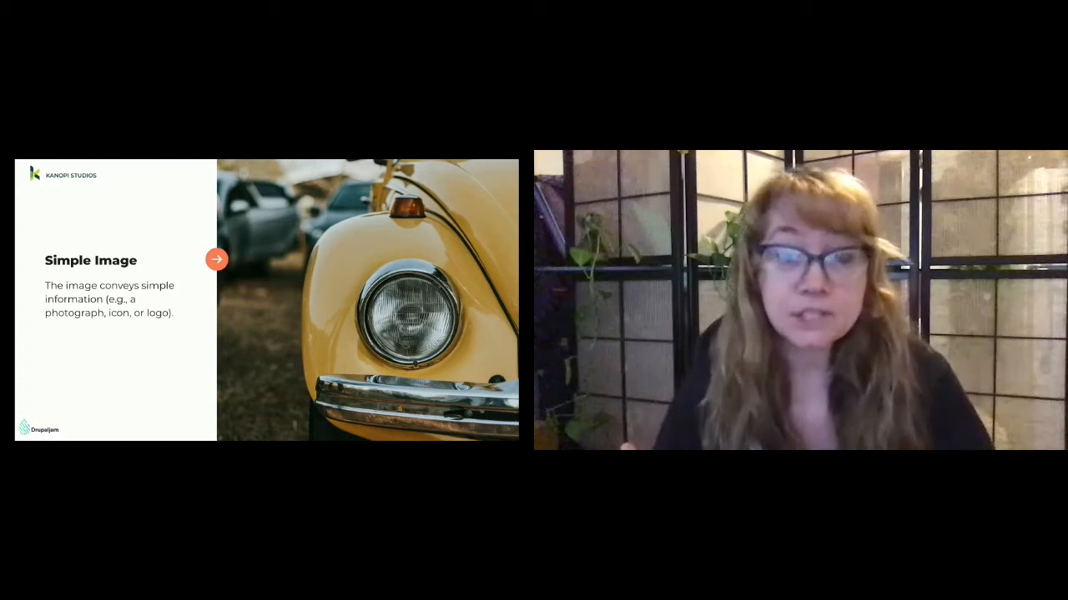
click(216, 259)
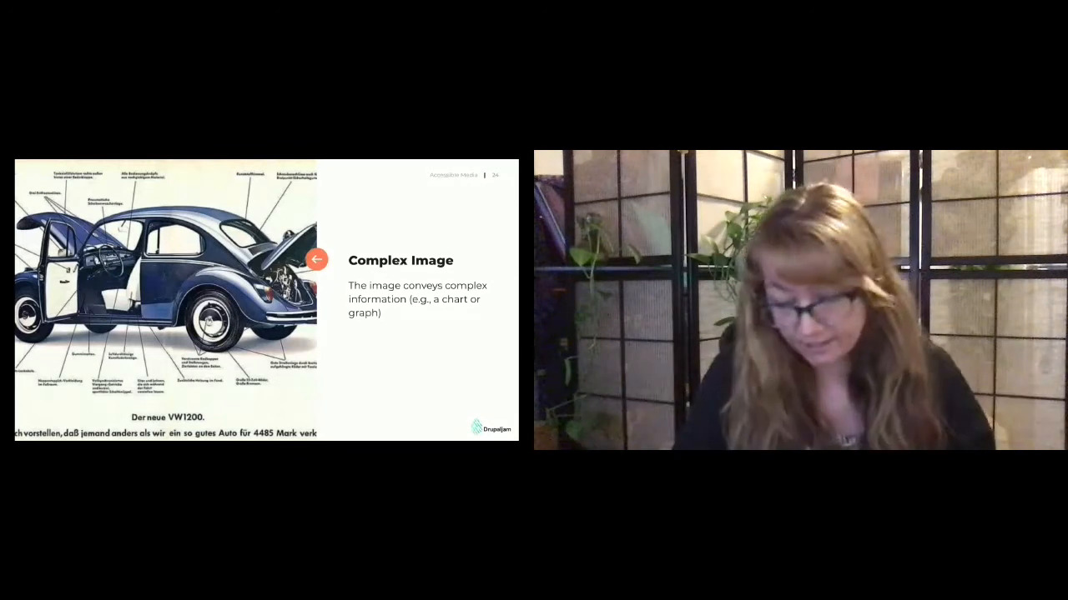
click(316, 259)
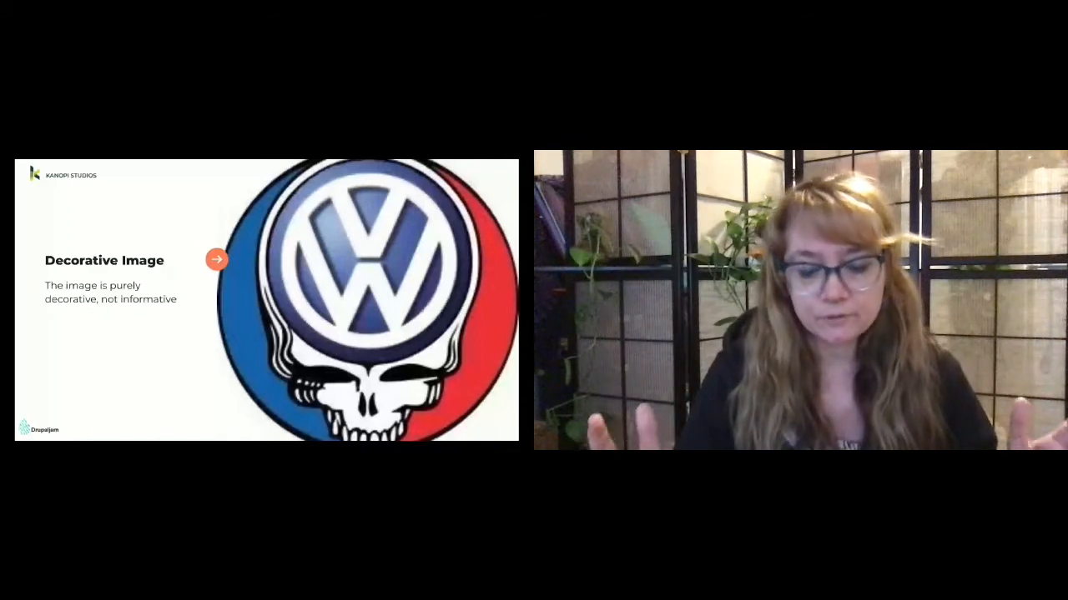
click(216, 260)
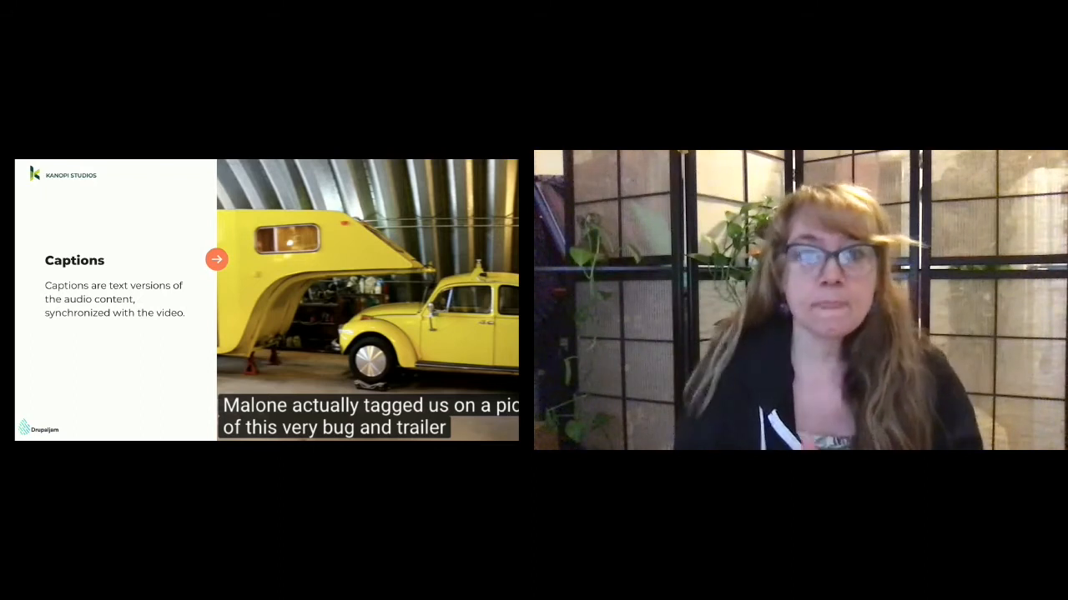
click(216, 259)
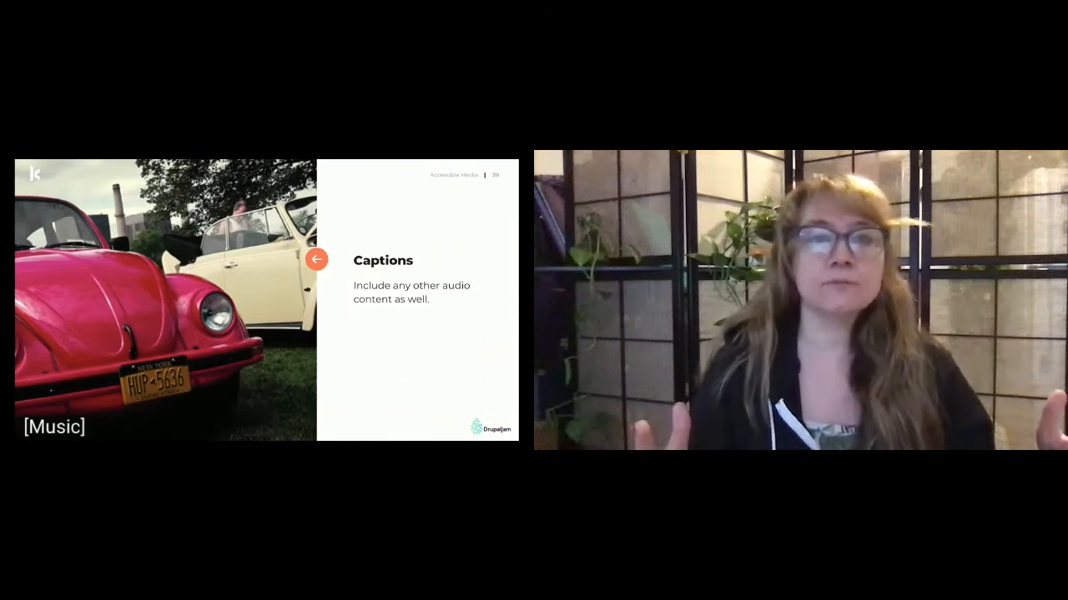
click(315, 260)
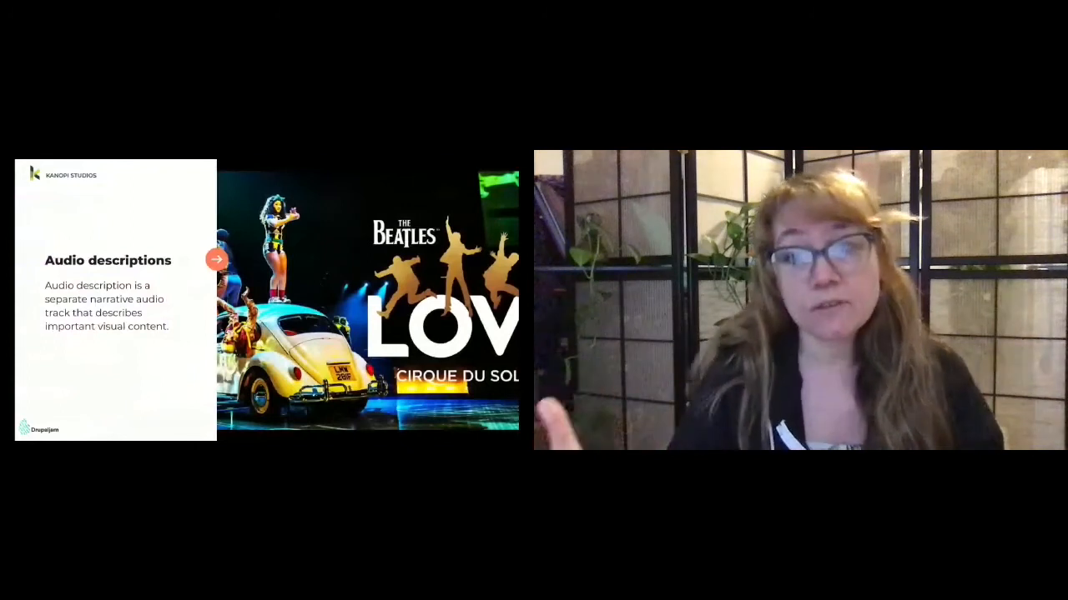
click(216, 259)
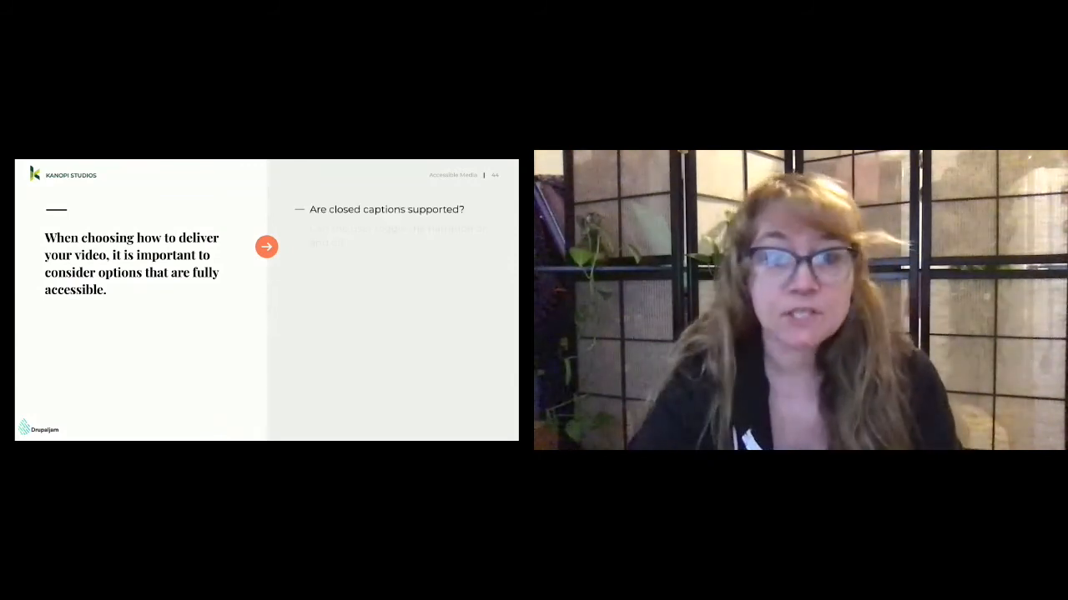
click(266, 246)
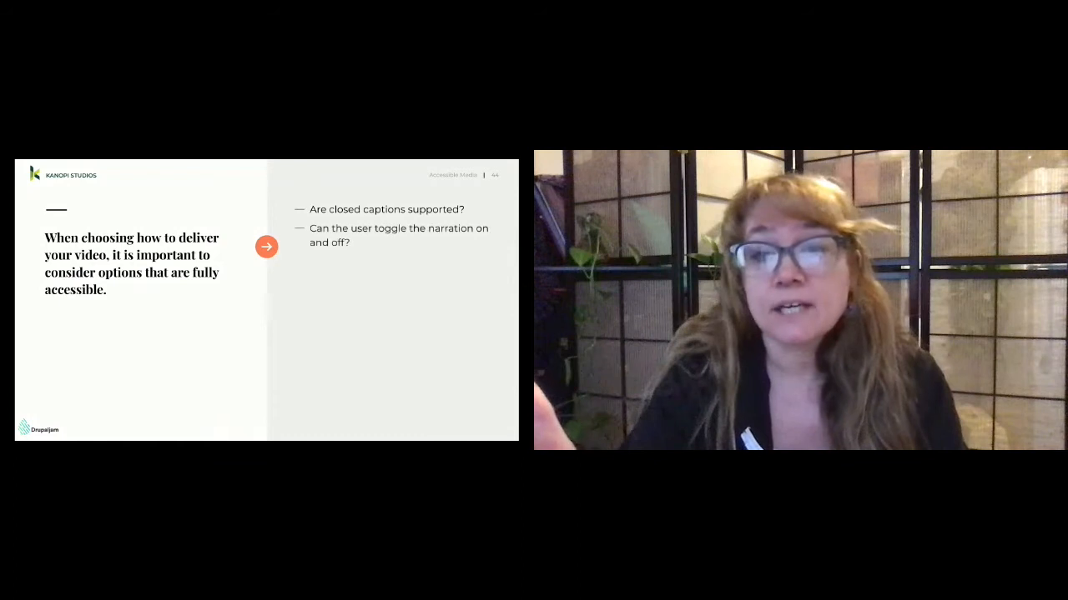